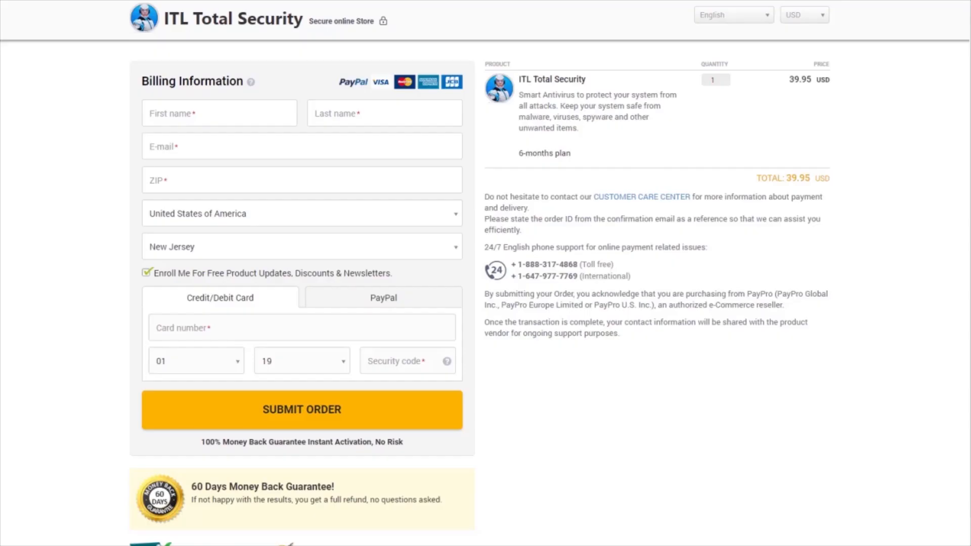
- Scroll the ITL home page to reach the Download Now button for the setup file
scroll(down, 3)
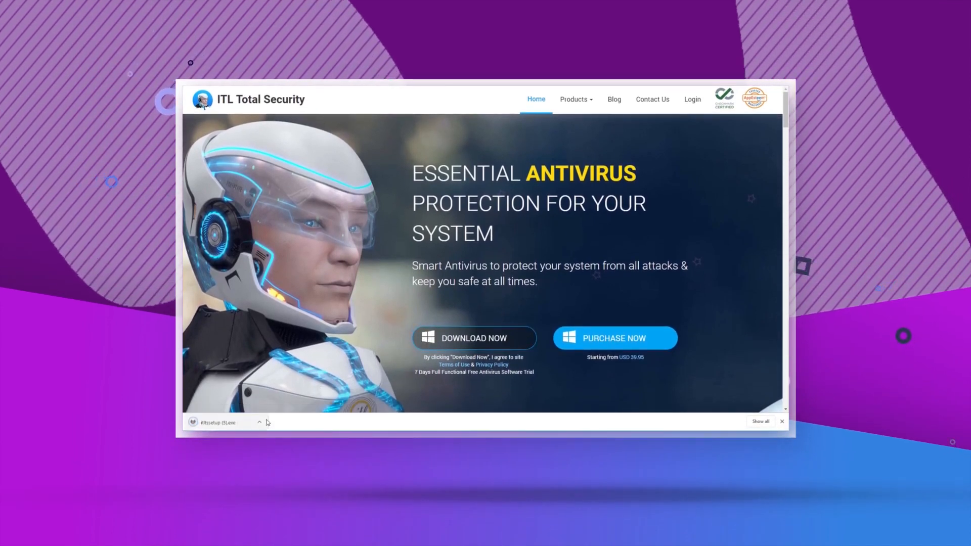
- Run the downloaded ITL setup file and accept the license to install
click(259, 422)
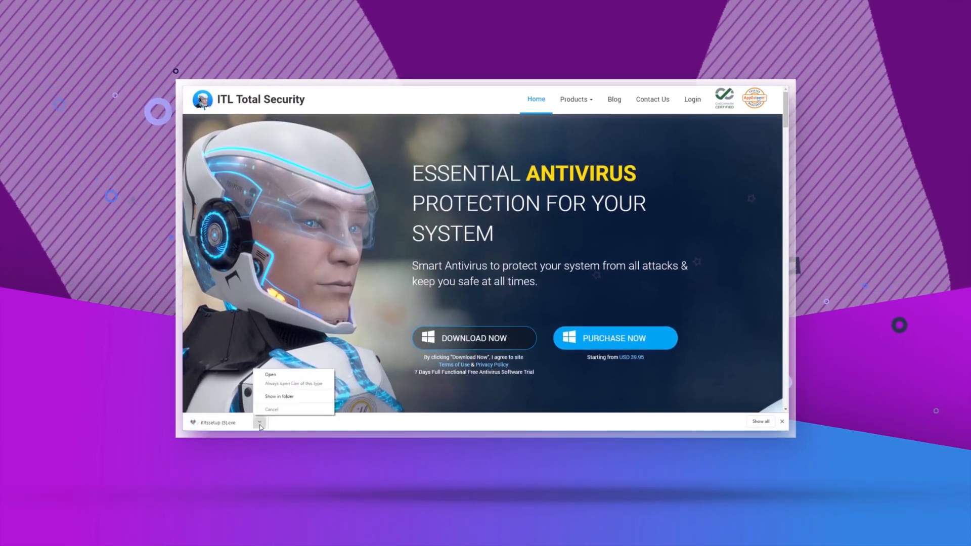
click(271, 375)
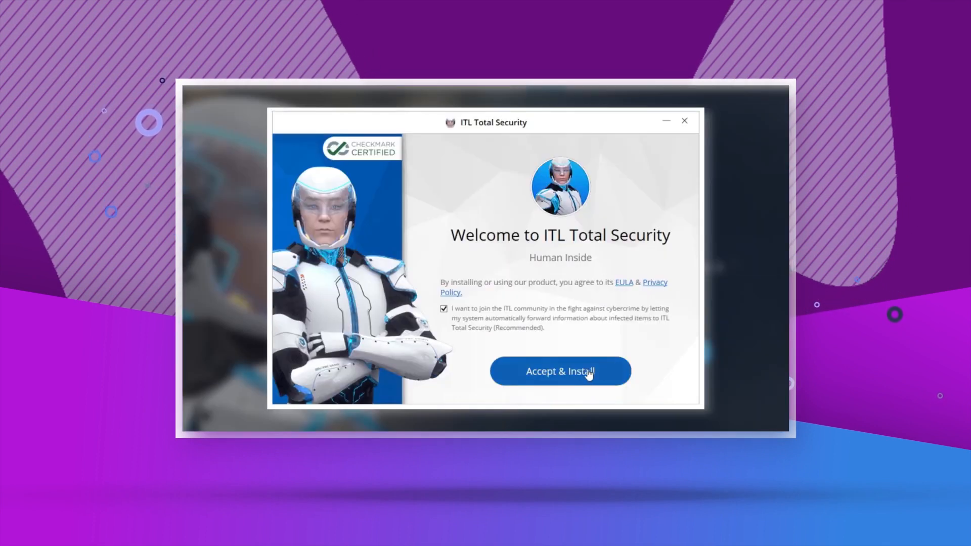
click(560, 371)
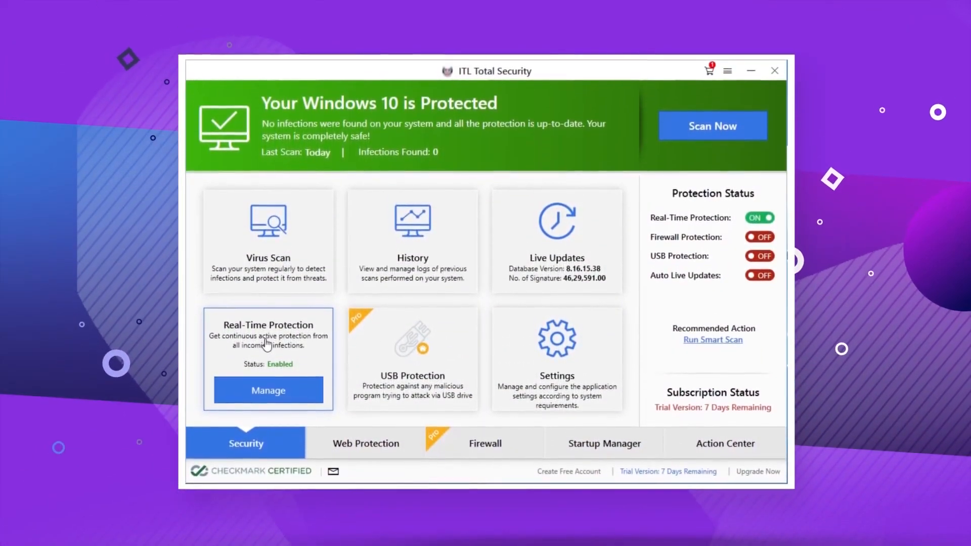
click(268, 390)
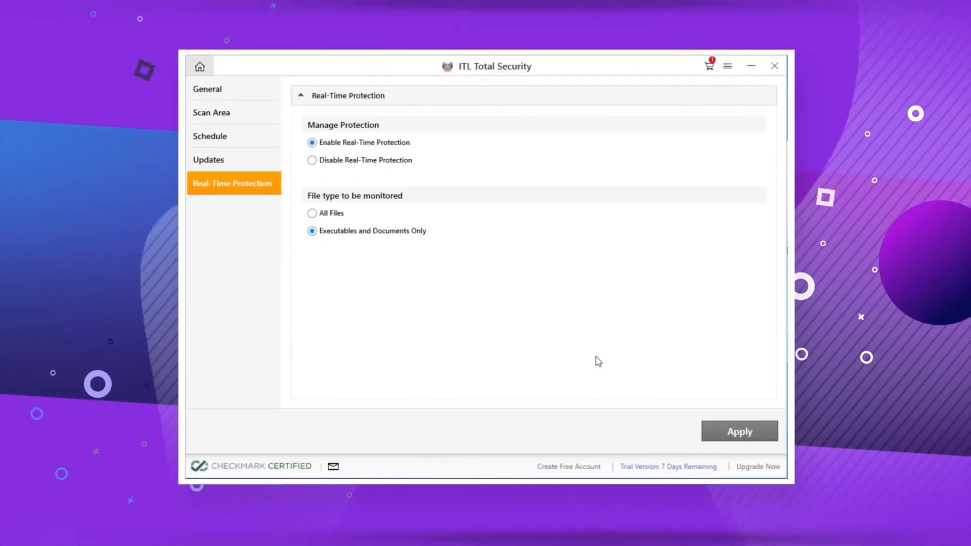
mouse_move(339, 165)
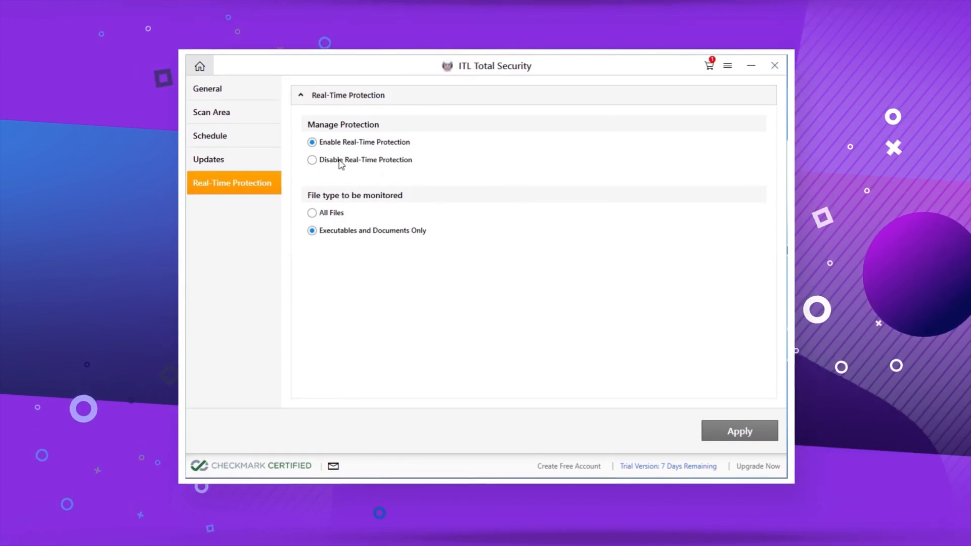
mouse_move(323, 214)
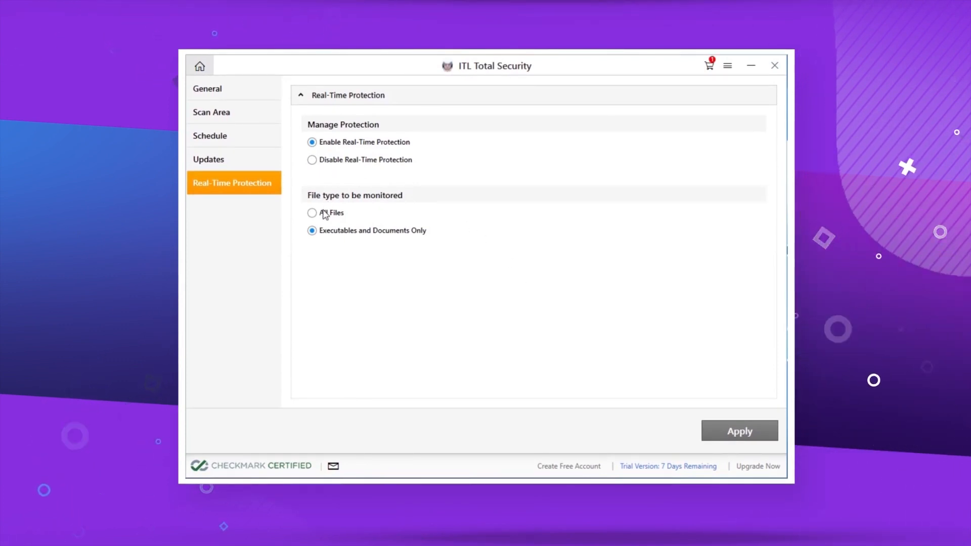
click(199, 65)
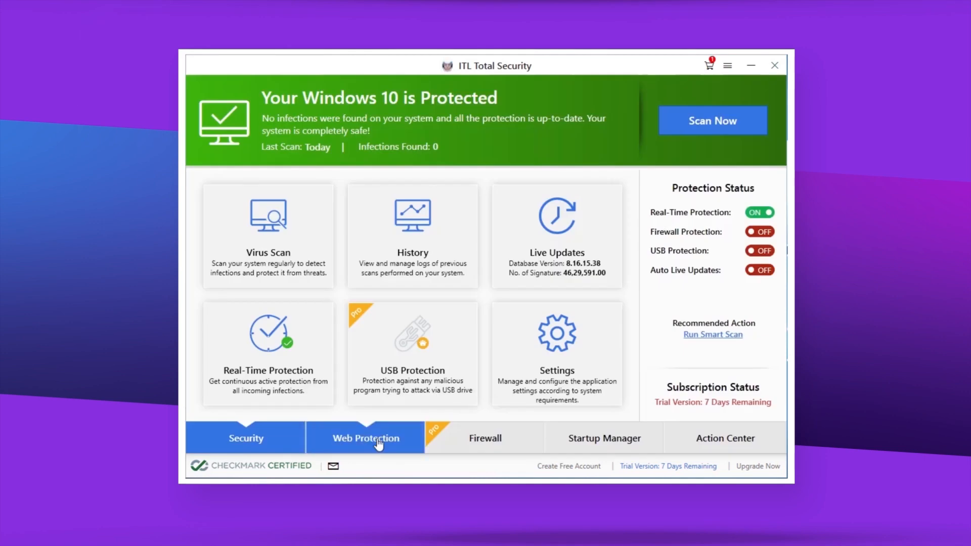
- View browser protection status (IE and Chrome unprotected), then switch to the Firewall section
click(366, 438)
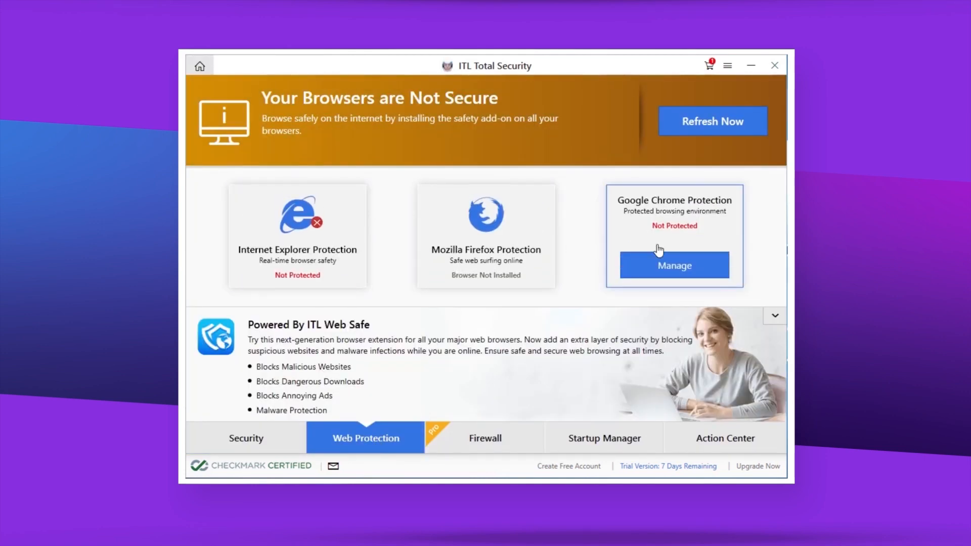
mouse_move(668, 296)
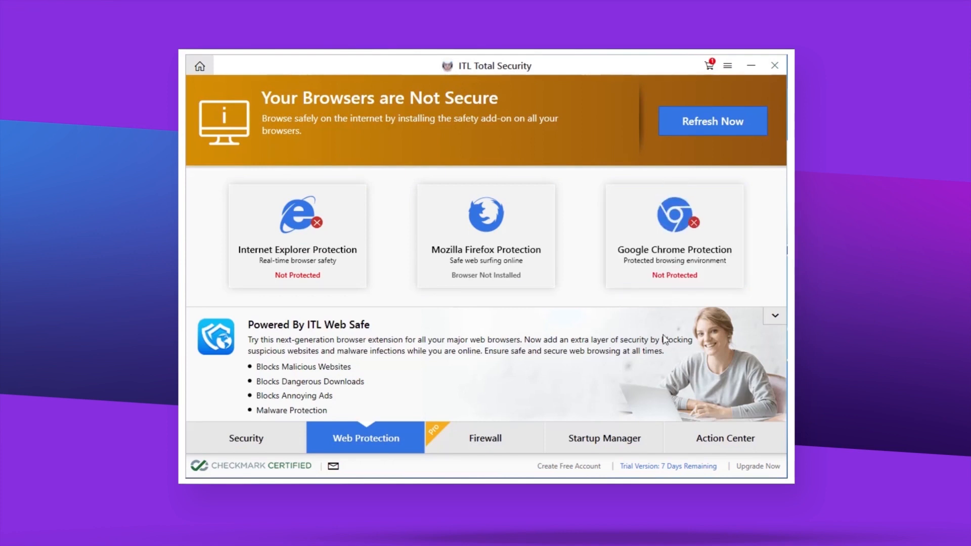
click(484, 438)
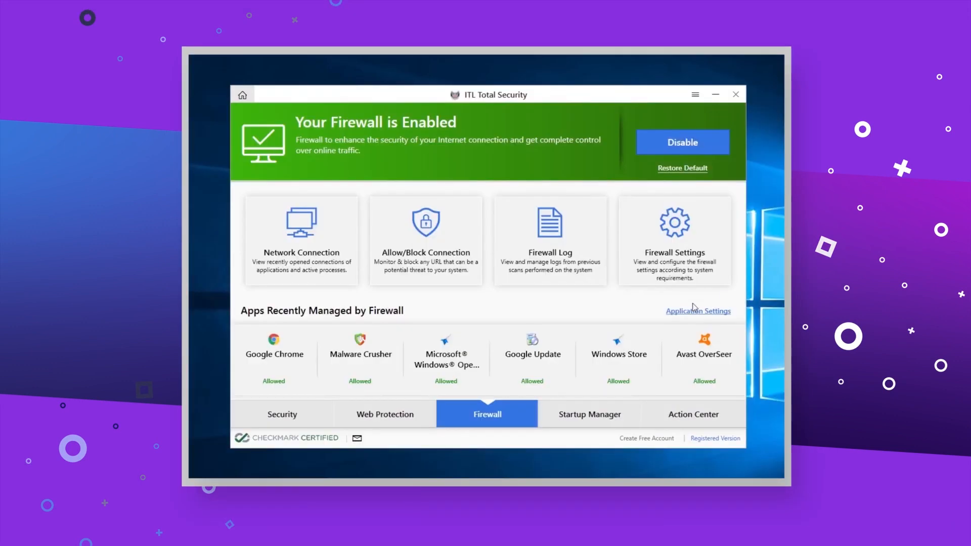
- Turn on the ITL Total Security firewall so it reports enabled
click(698, 311)
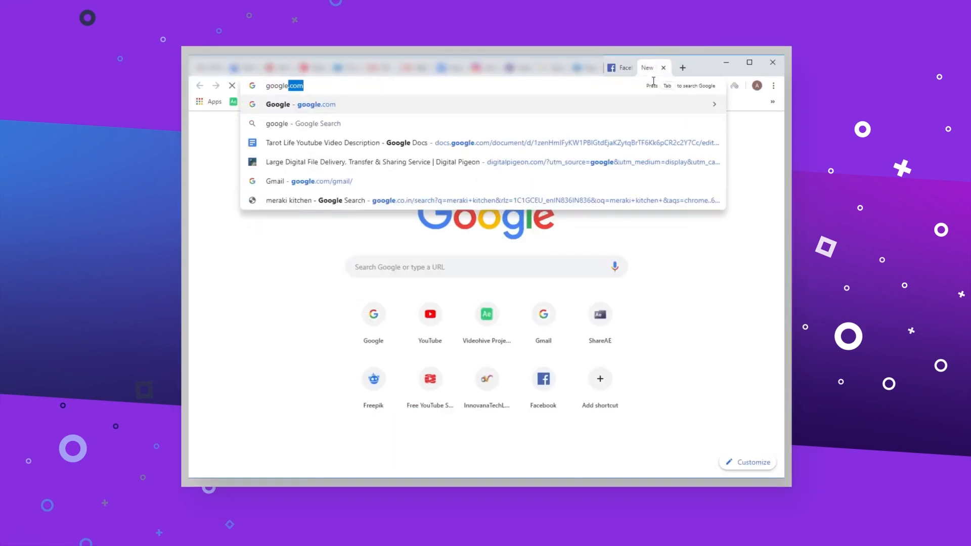
- Load google.com in Chrome, reloading after the empty-response error until Google's homepage appears
key(Enter)
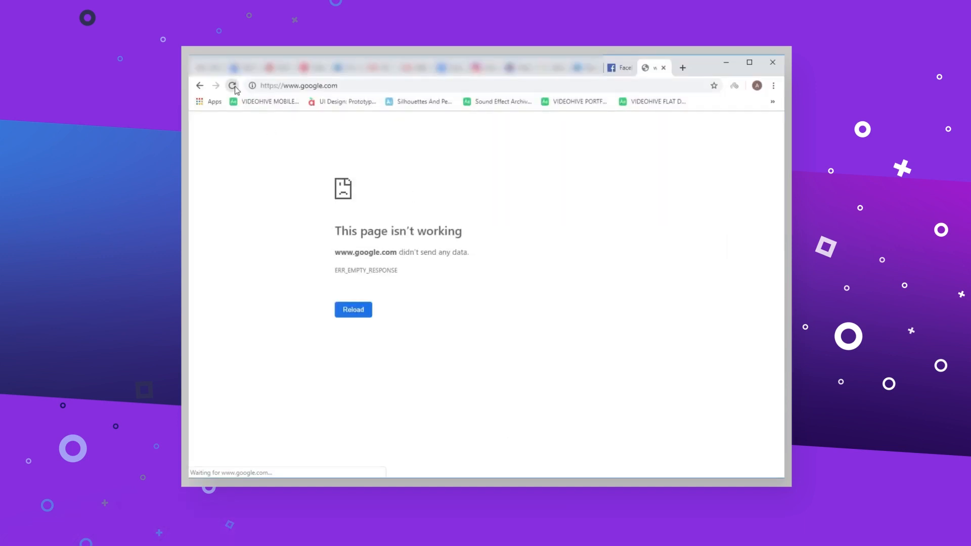
click(232, 85)
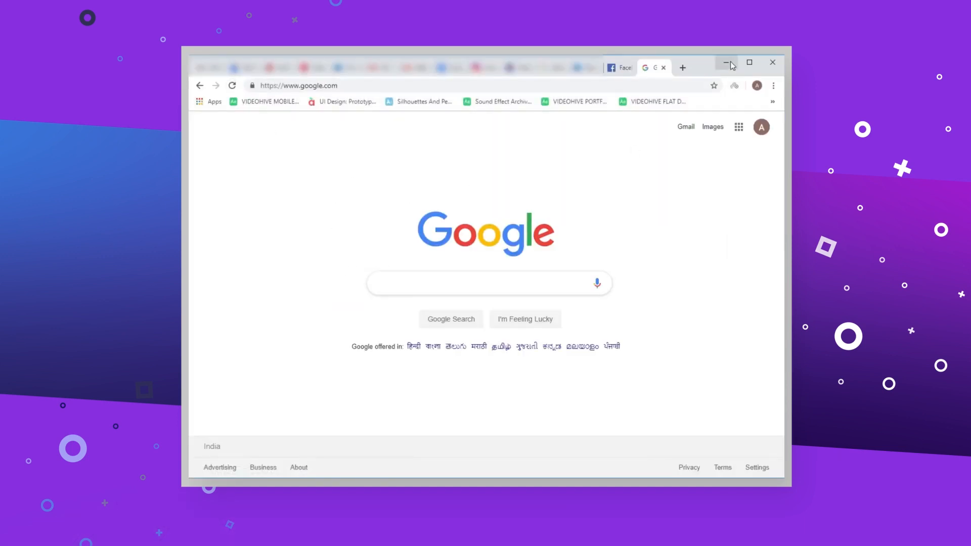